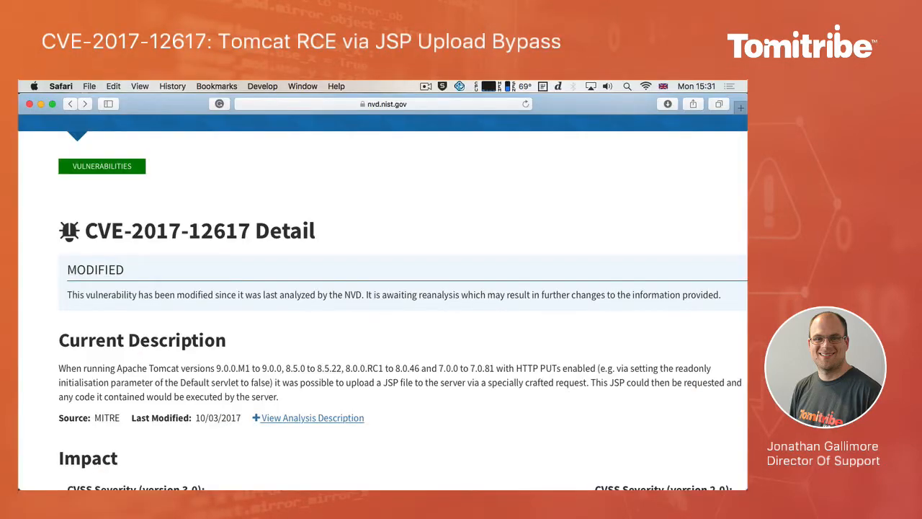
pyautogui.moveTo(427, 307)
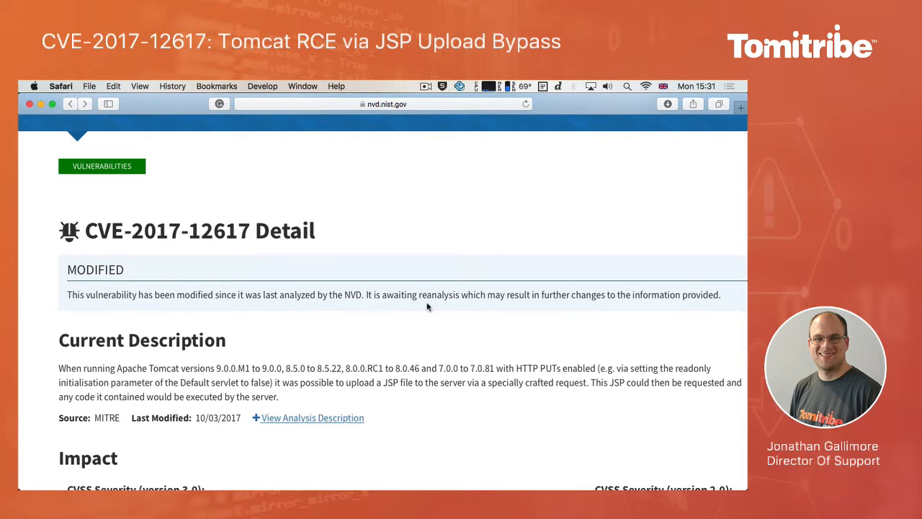
# Step: Scroll the NVD references for CVE-2017-12617 and open exploit-db.com/exploits/42966
pyautogui.scroll(3)
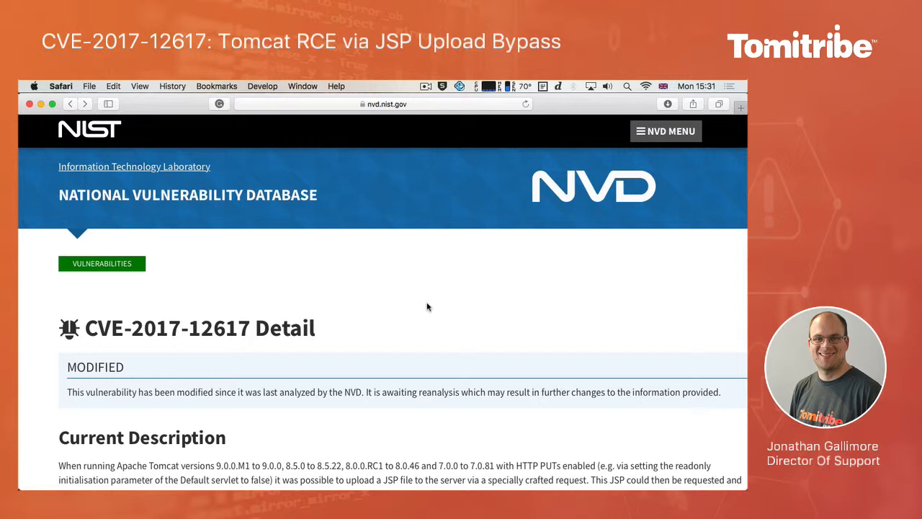
pyautogui.scroll(-3)
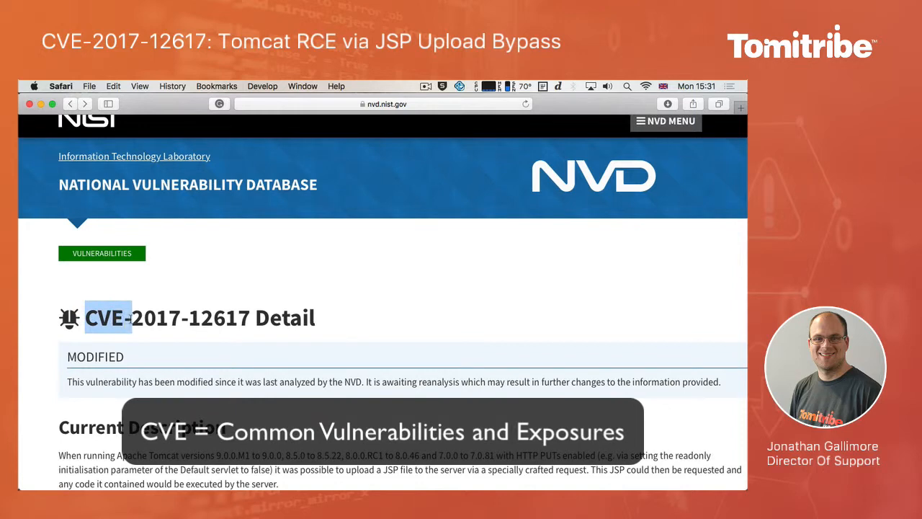
pyautogui.scroll(-3)
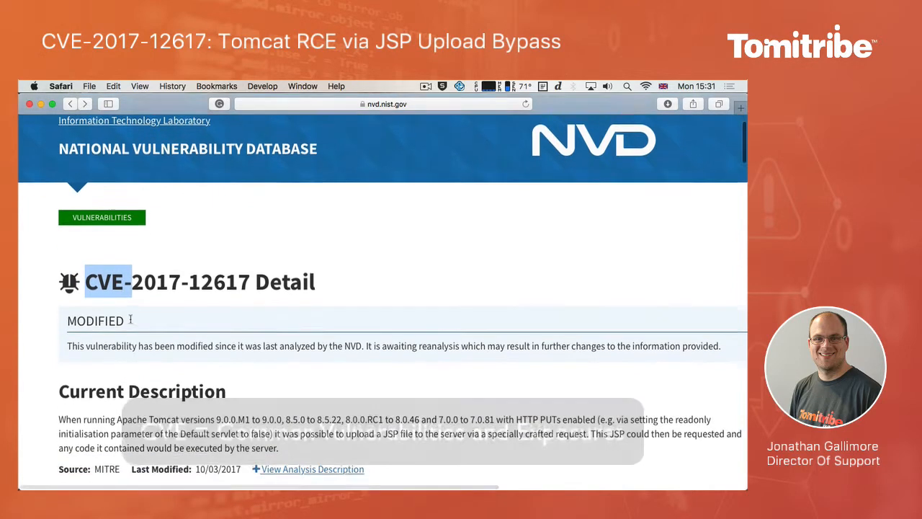
pyautogui.scroll(-3)
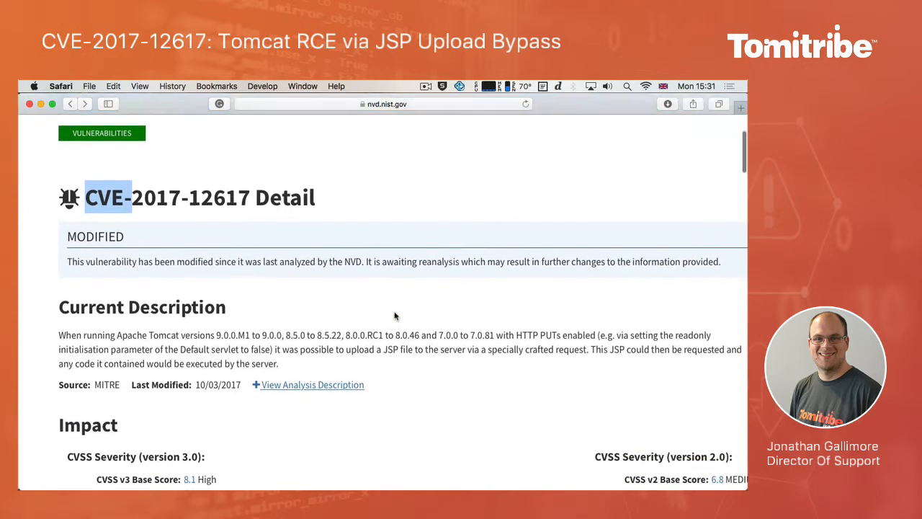
pyautogui.scroll(-3)
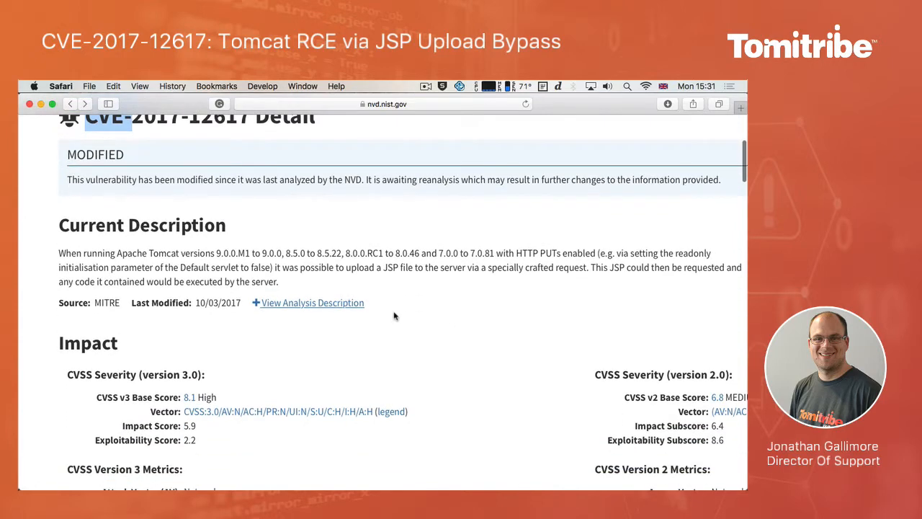
pyautogui.scroll(-3)
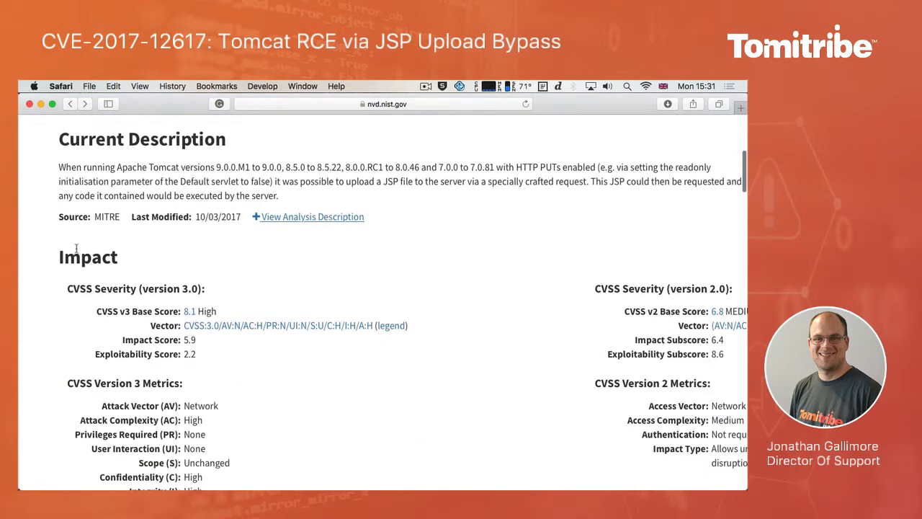
pyautogui.scroll(-3)
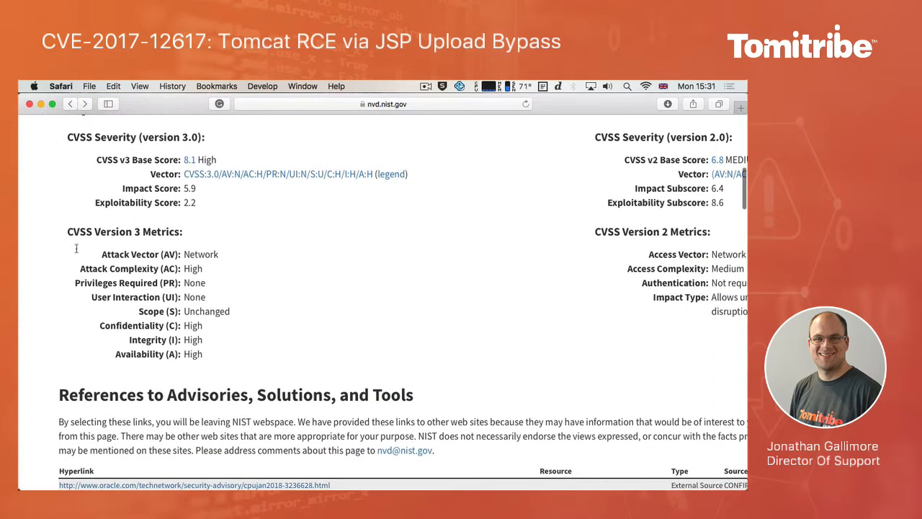
pyautogui.scroll(-3)
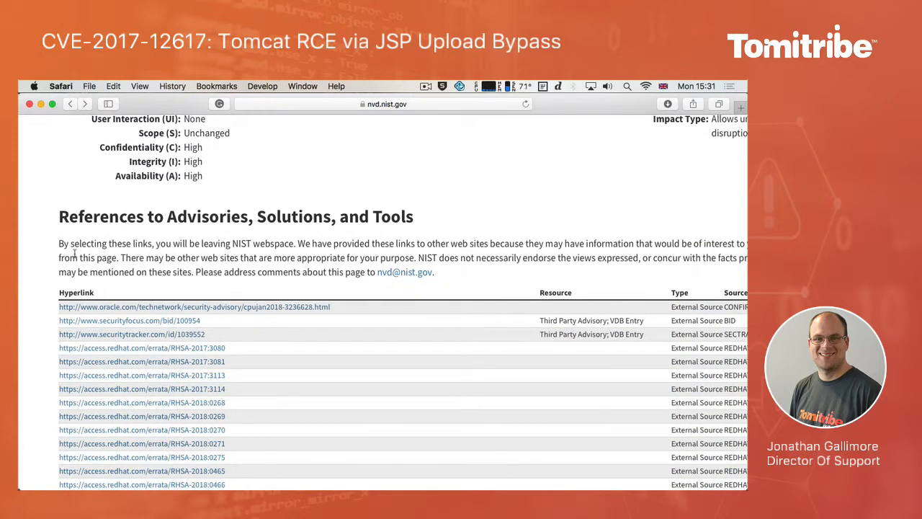
pyautogui.scroll(-3)
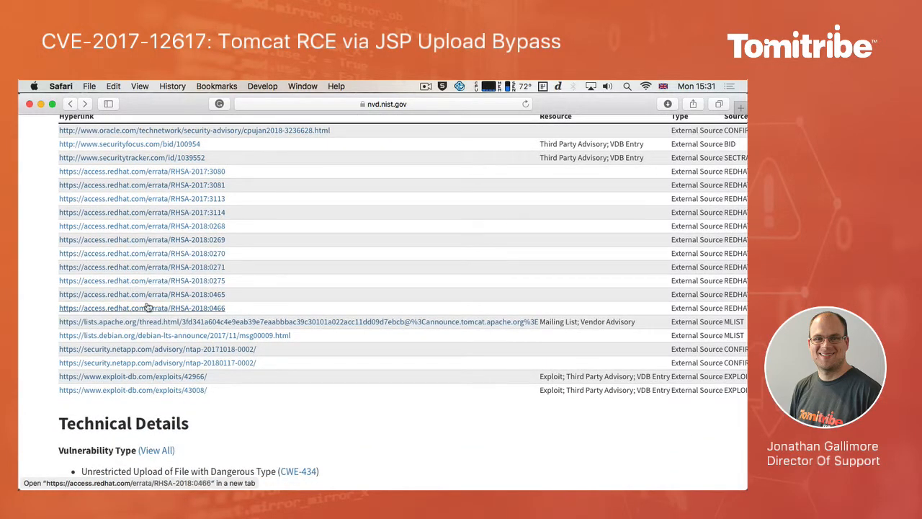
pyautogui.moveTo(159, 384)
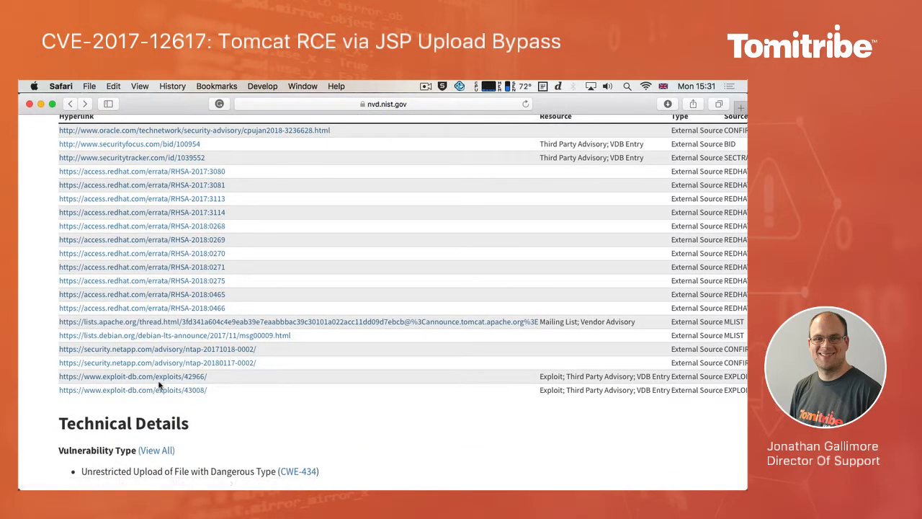
pyautogui.moveTo(133, 376)
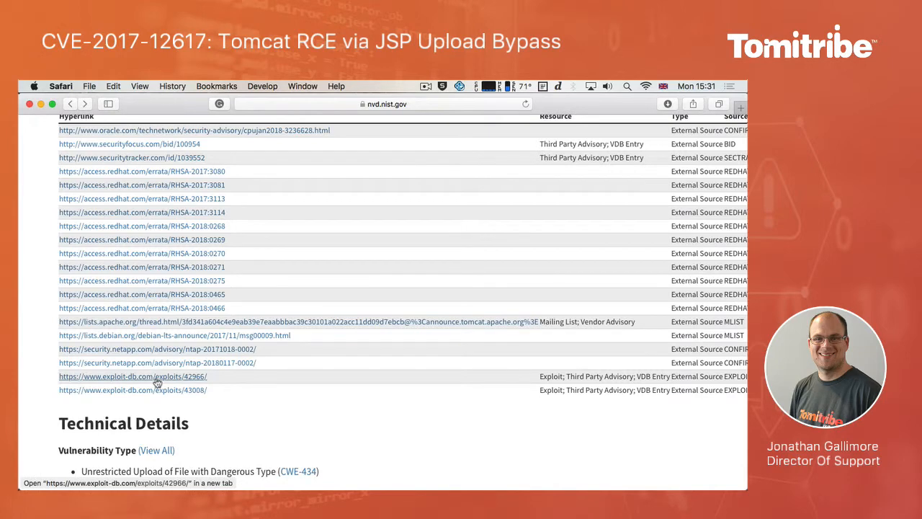
pyautogui.click(132, 376)
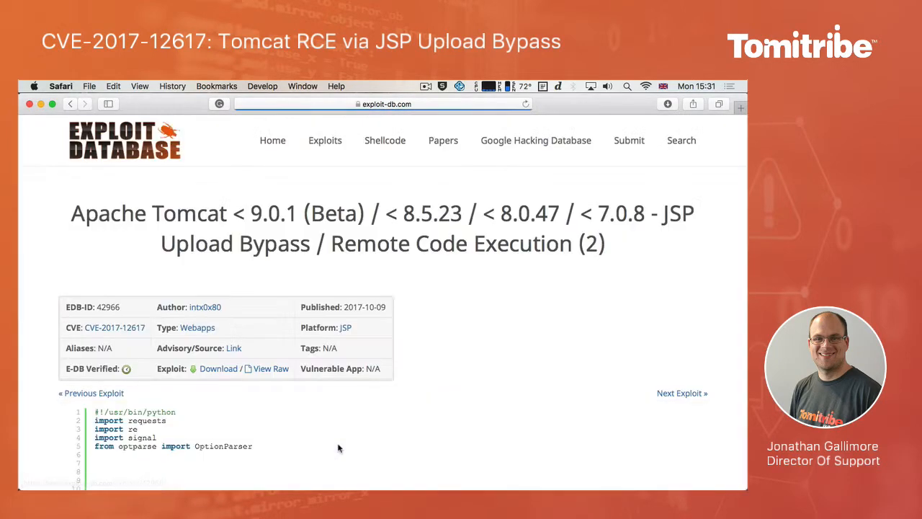
pyautogui.scroll(-3)
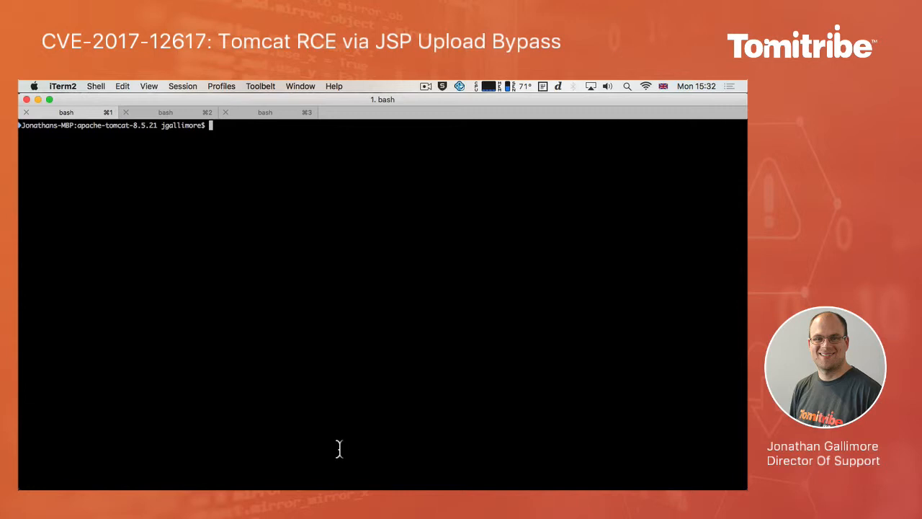
# Step: Open conf/web.xml in vim and scroll through the default servlet init-params
pyautogui.write('vim con')
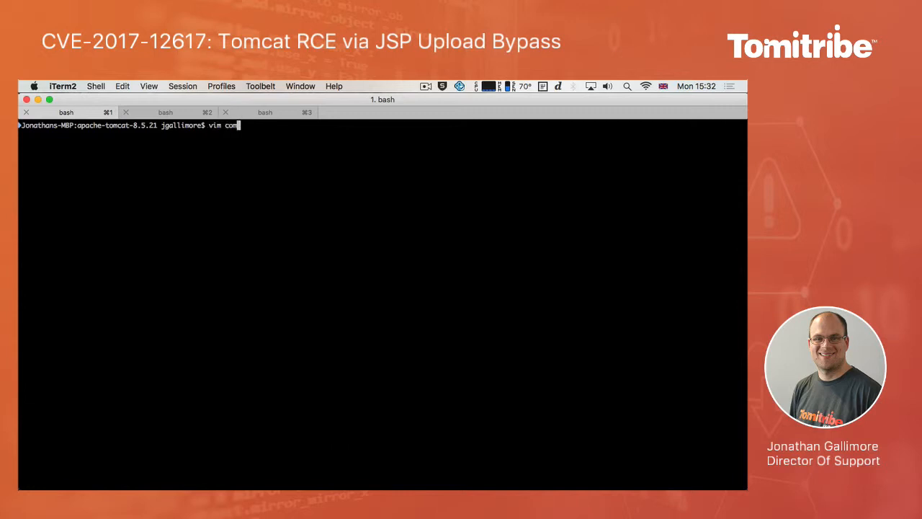
pyautogui.write('f/web.xml')
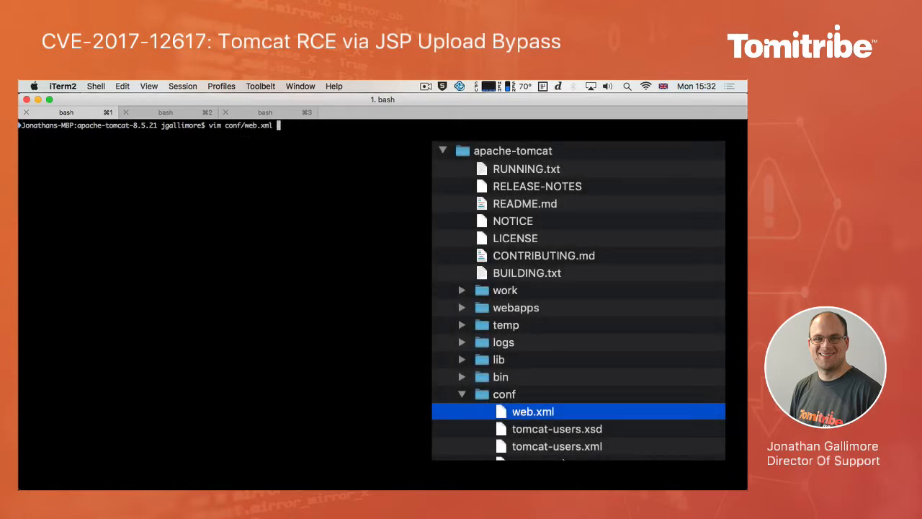
pyautogui.press('Return')
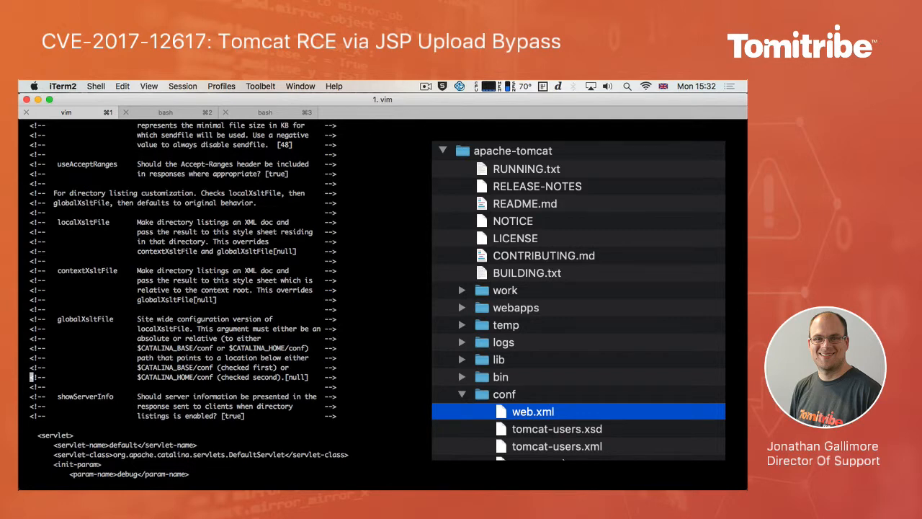
pyautogui.scroll(-3)
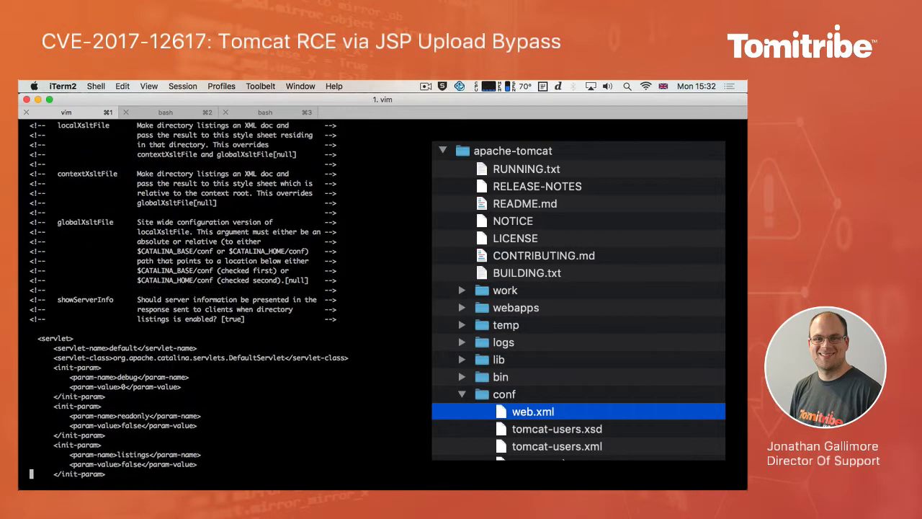
pyautogui.scroll(-3)
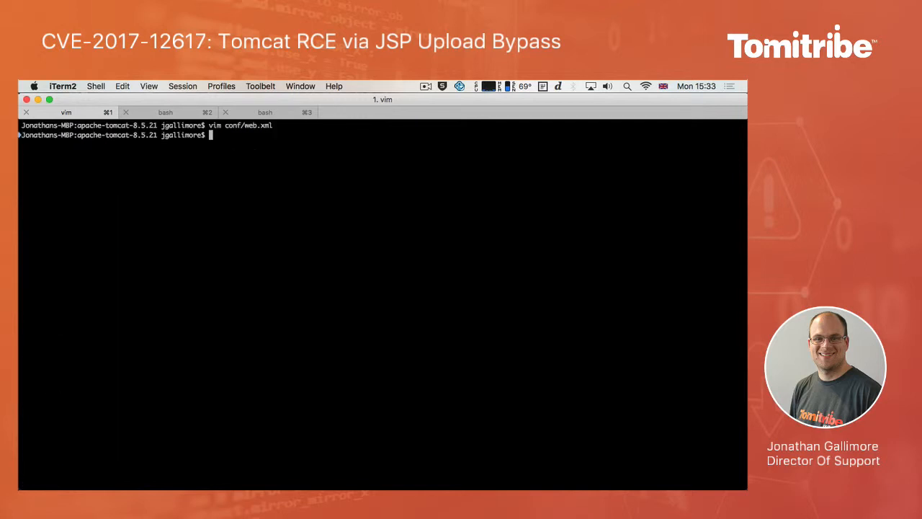
# Step: Start Tomcat with ./bin/catalina.sh run, then switch to the second shell tab
pyautogui.write('./')
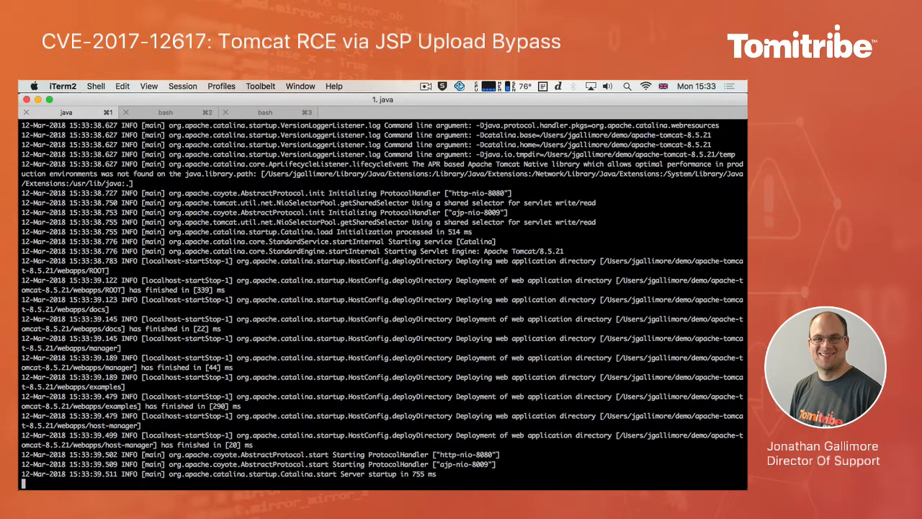
pyautogui.click(165, 112)
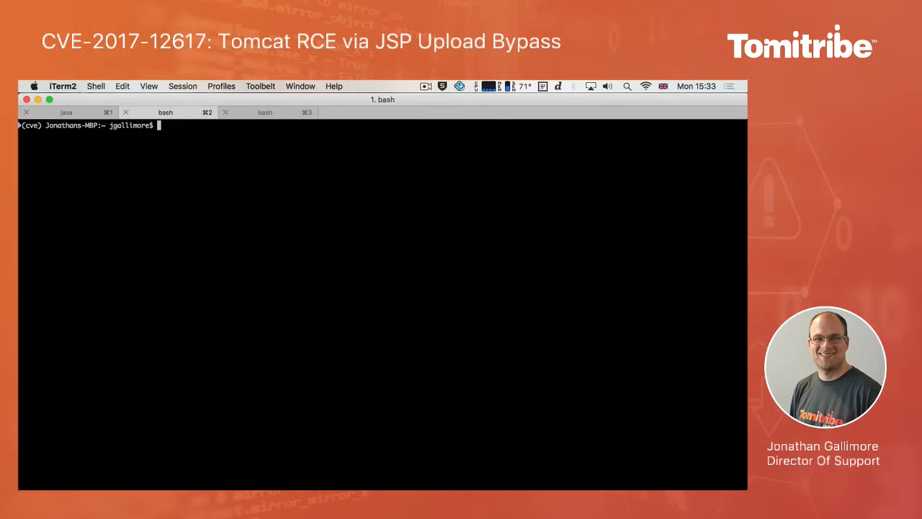
pyautogui.write('python exploit.py --url http://127.0.0.1:8080 -p pwn')
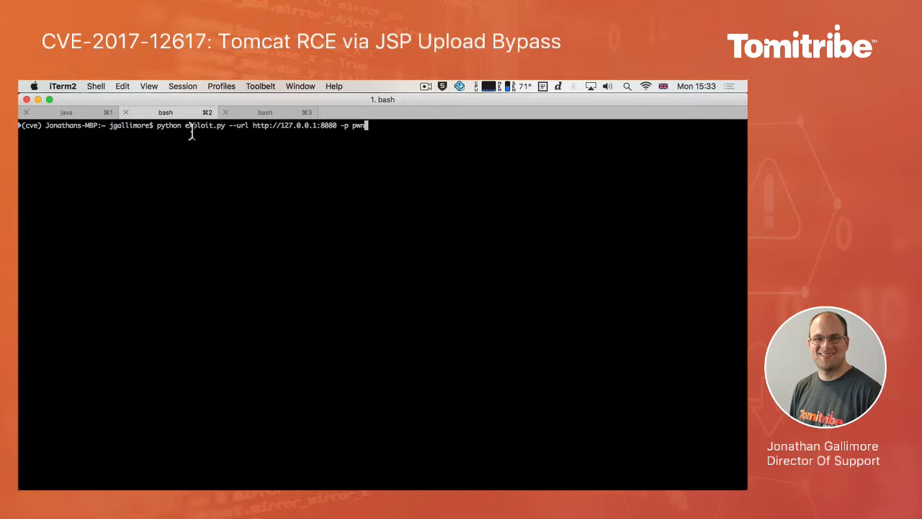
pyautogui.moveTo(251, 128)
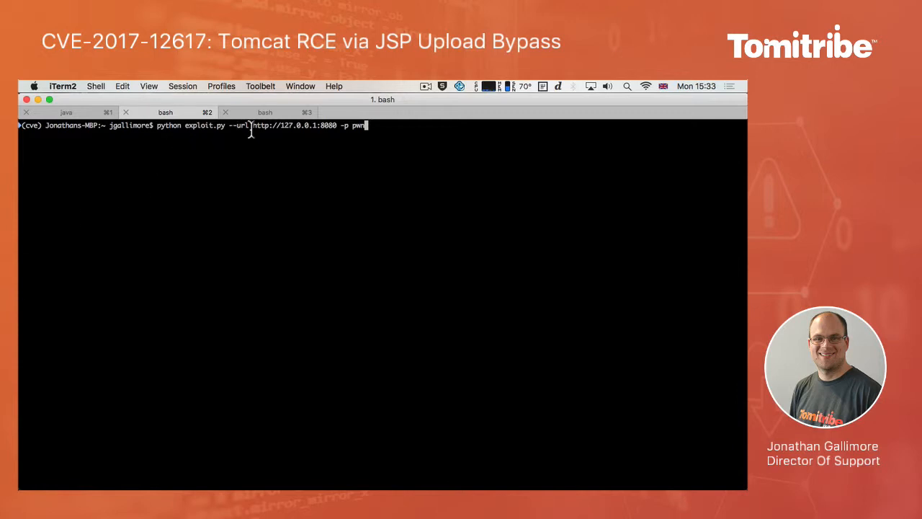
pyautogui.doubleClick(270, 125)
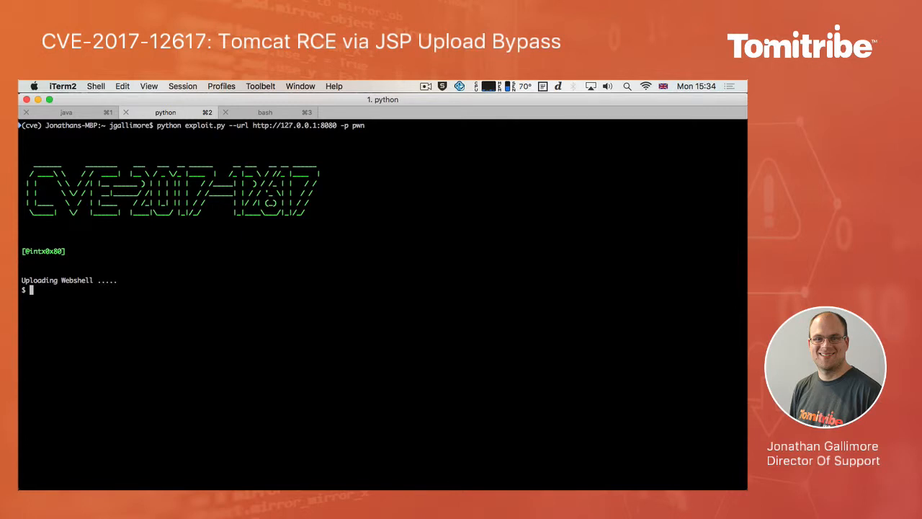
# Step: Run ls and uname -a through the webshell prompt
pyautogui.write('ls')
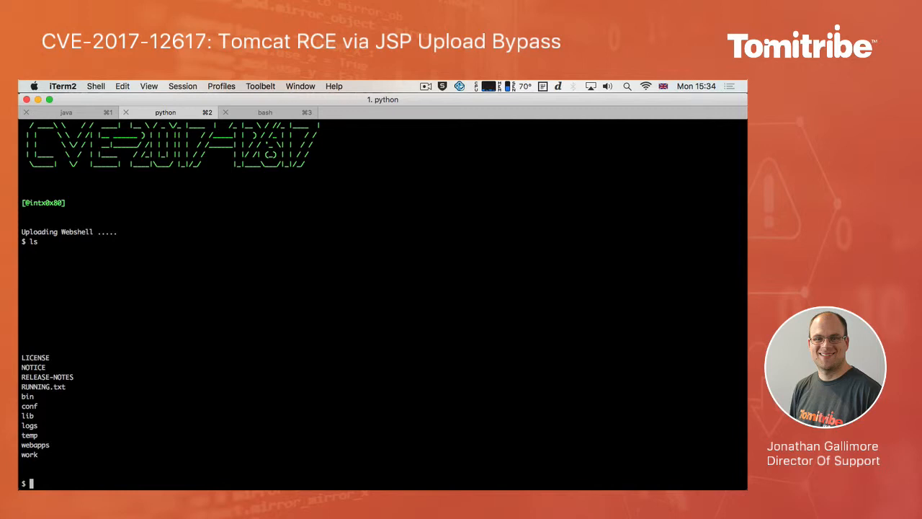
pyautogui.write('u')
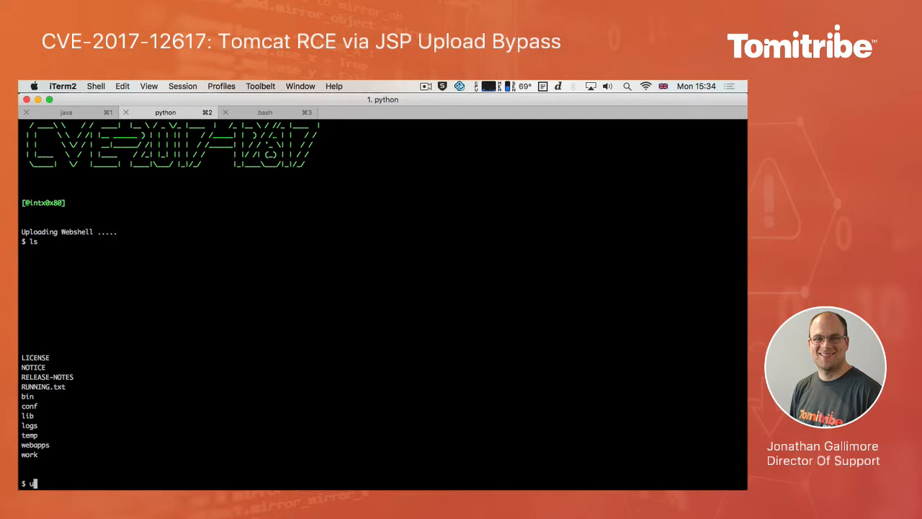
pyautogui.write('name -a')
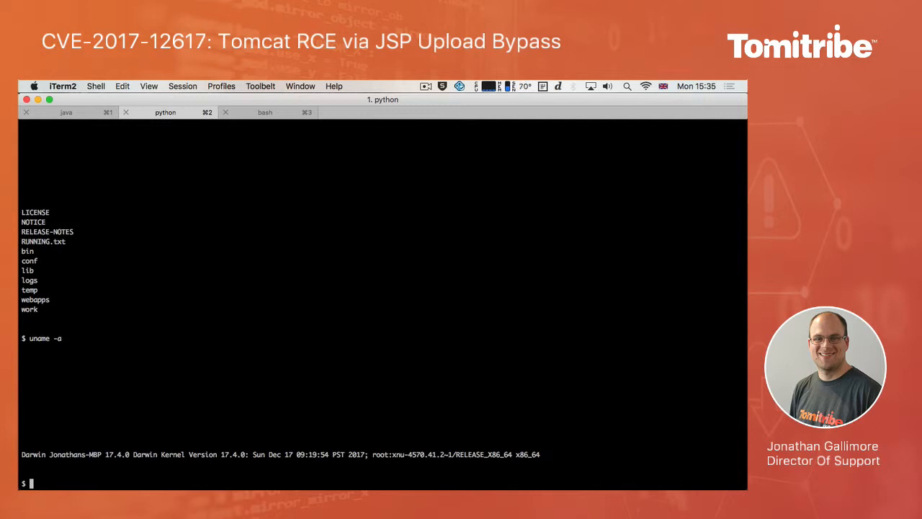
pyautogui.moveTo(382, 121)
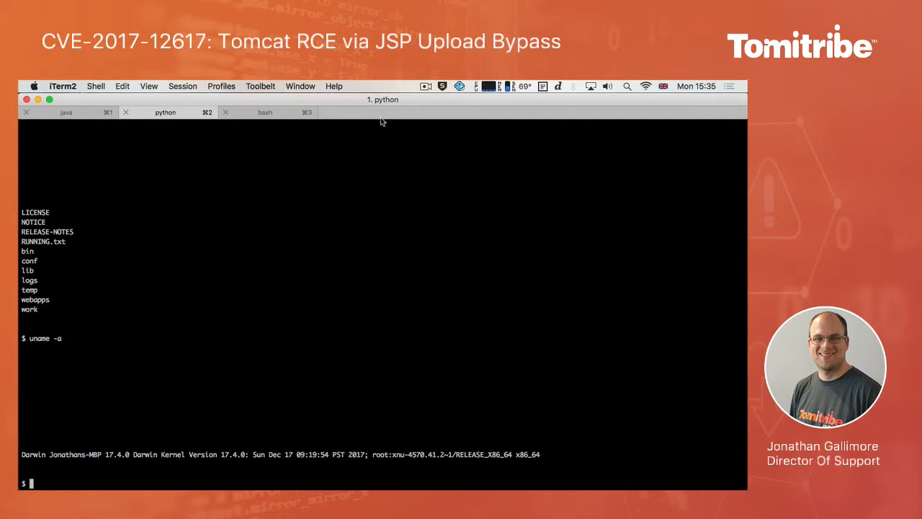
# Step: In the third tab, view webapps/ROOT/pwn.jsp with less, highlight its output-reading lines, then return to the webshell
pyautogui.click(265, 112)
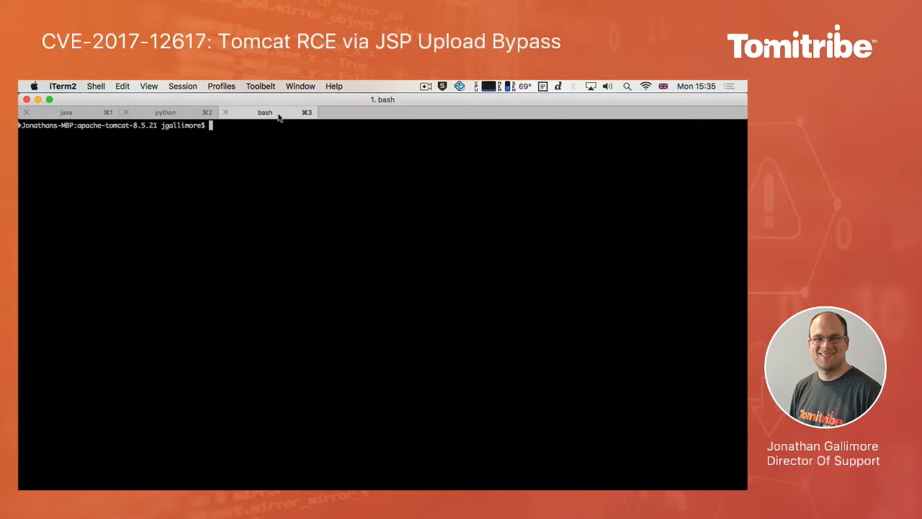
pyautogui.moveTo(279, 115)
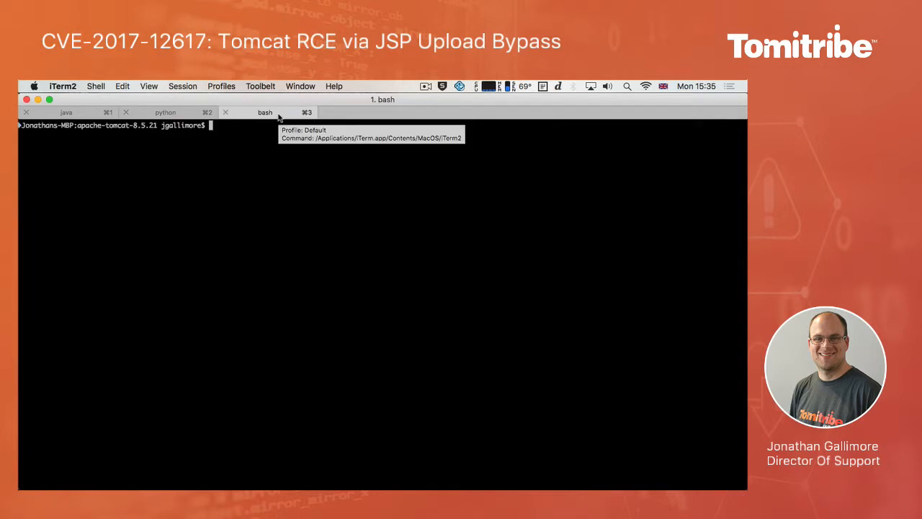
pyautogui.write('less webapps/ROOT/pwn.jsp')
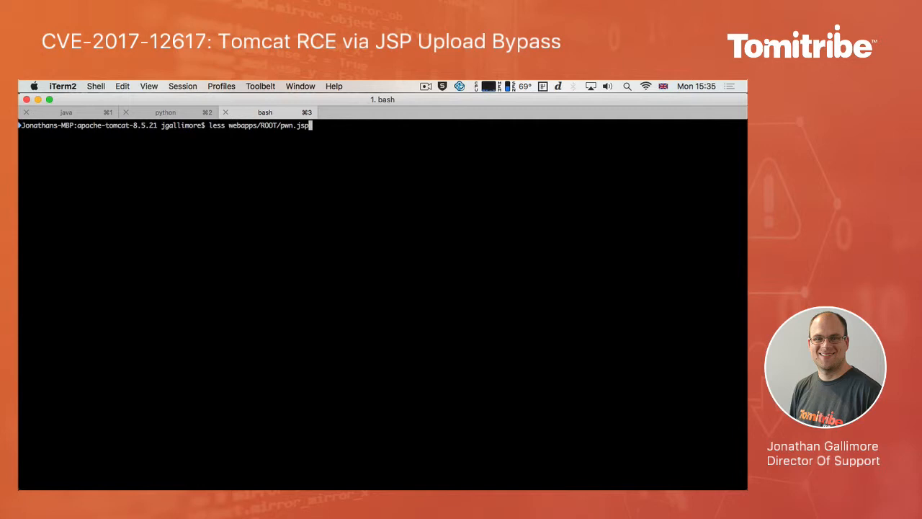
pyautogui.press('Return')
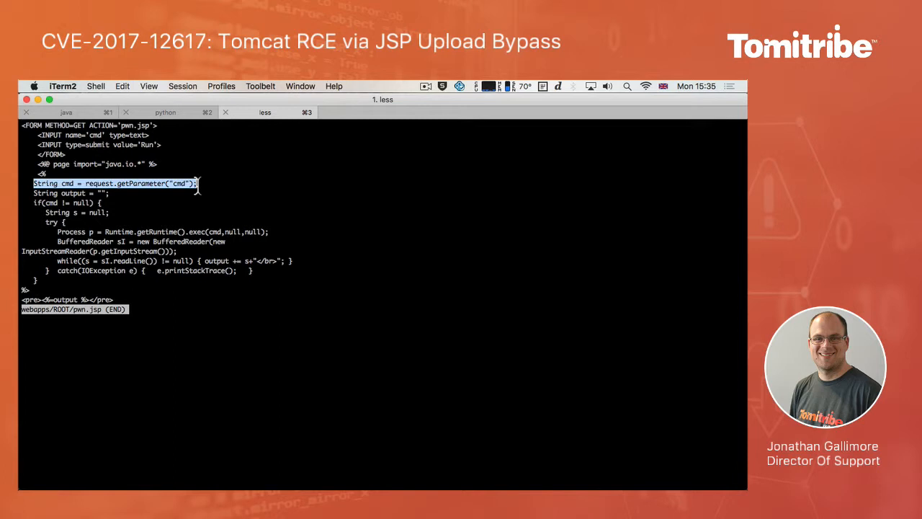
pyautogui.moveTo(87, 195)
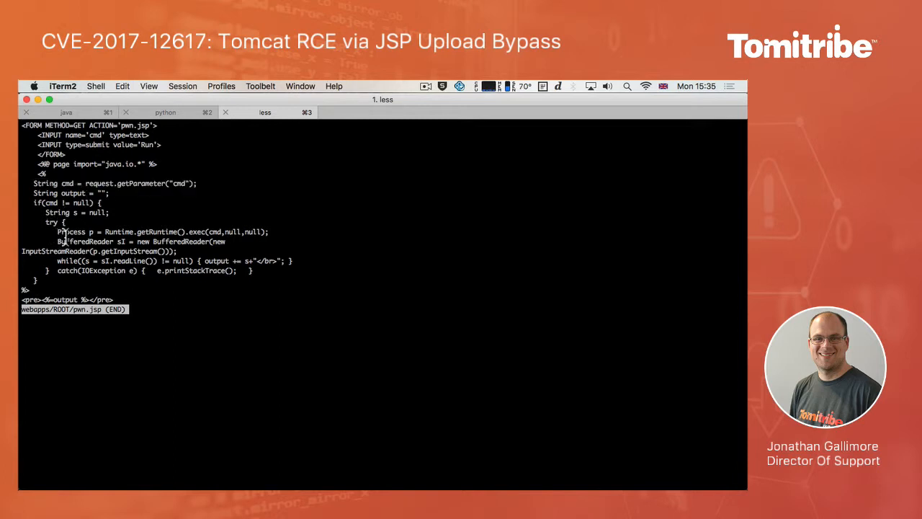
pyautogui.moveTo(61, 231); pyautogui.dragTo(209, 241)
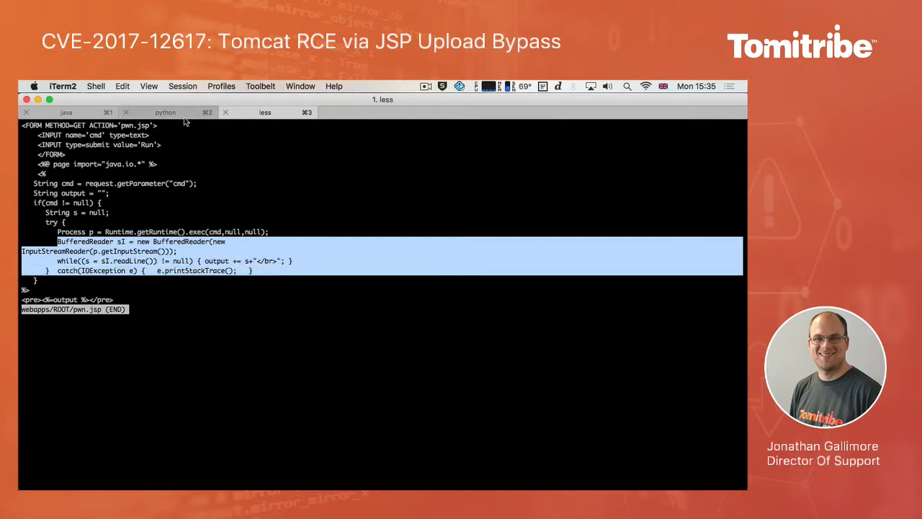
pyautogui.click(165, 111)
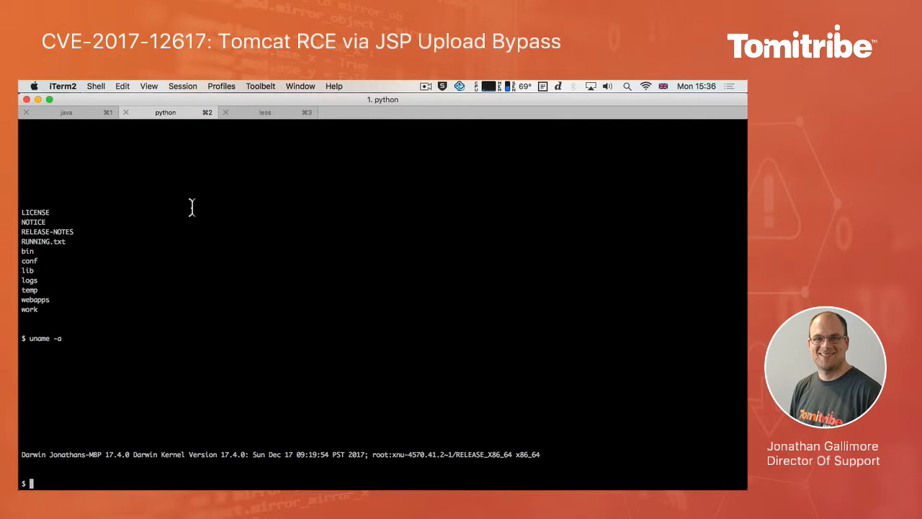
pyautogui.moveTo(292, 198)
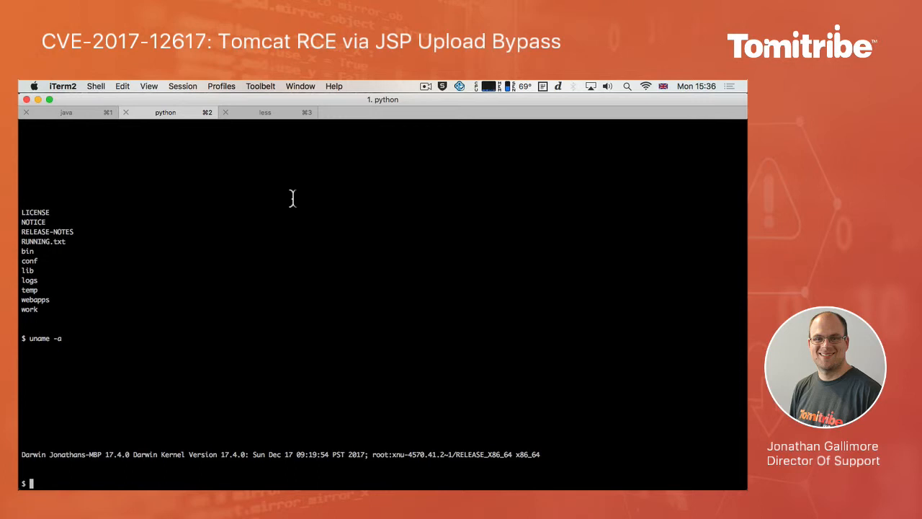
pyautogui.moveTo(366, 145)
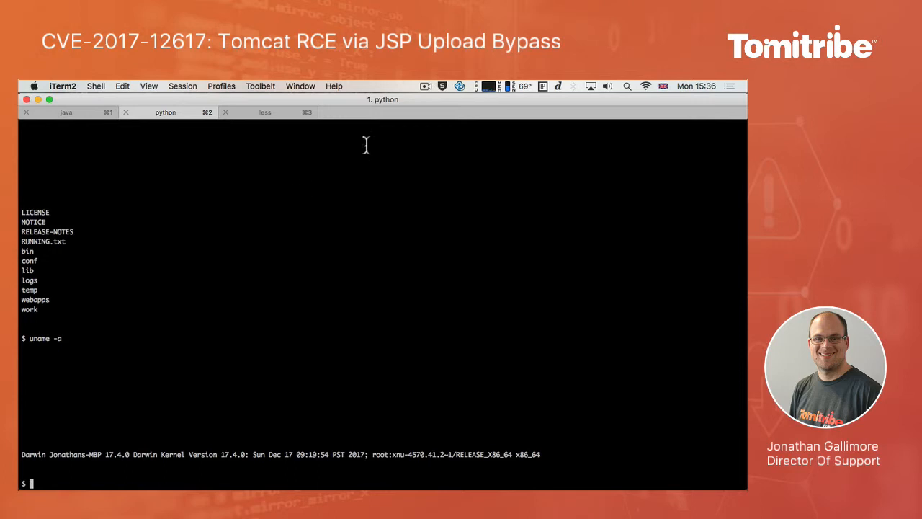